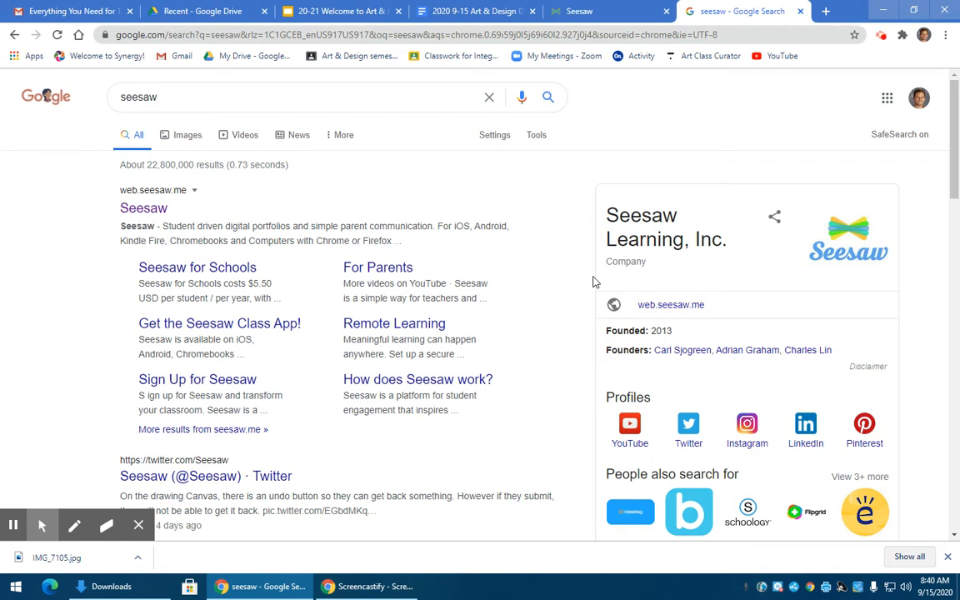
Switch to the Slides deck showing slide 12 with Seesaw class codes.
{"action": "left_click", "coordinate": [340, 11]}
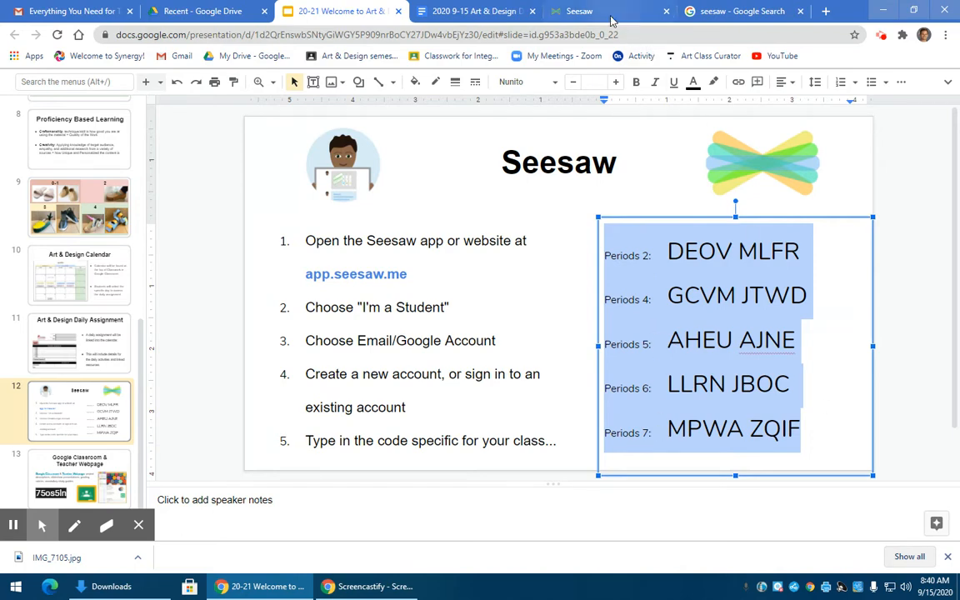
Log in to Seesaw as a student to open the p 5 Art & Design journal.
{"action": "left_click", "coordinate": [578, 11]}
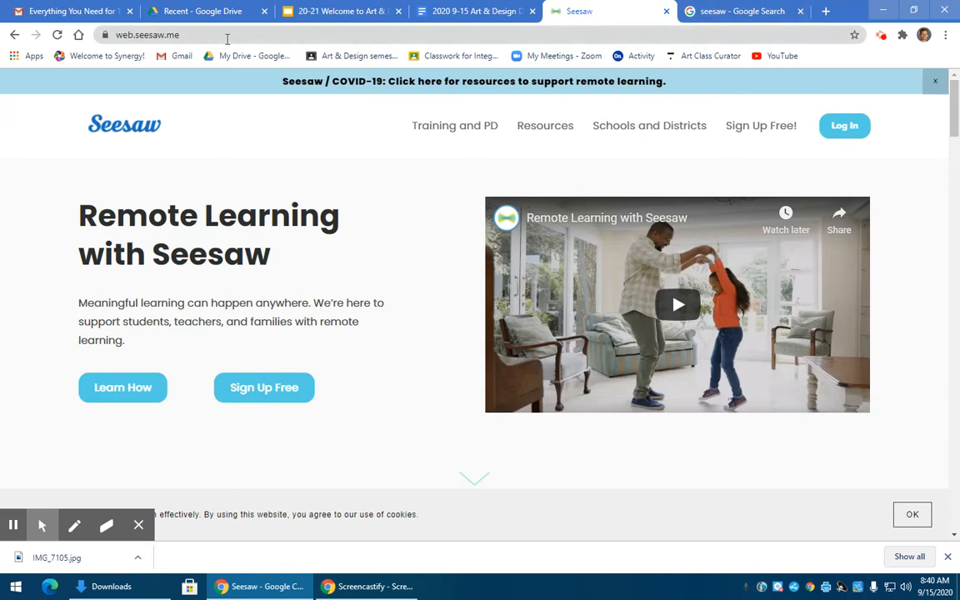
{"action": "left_click", "coordinate": [154, 36]}
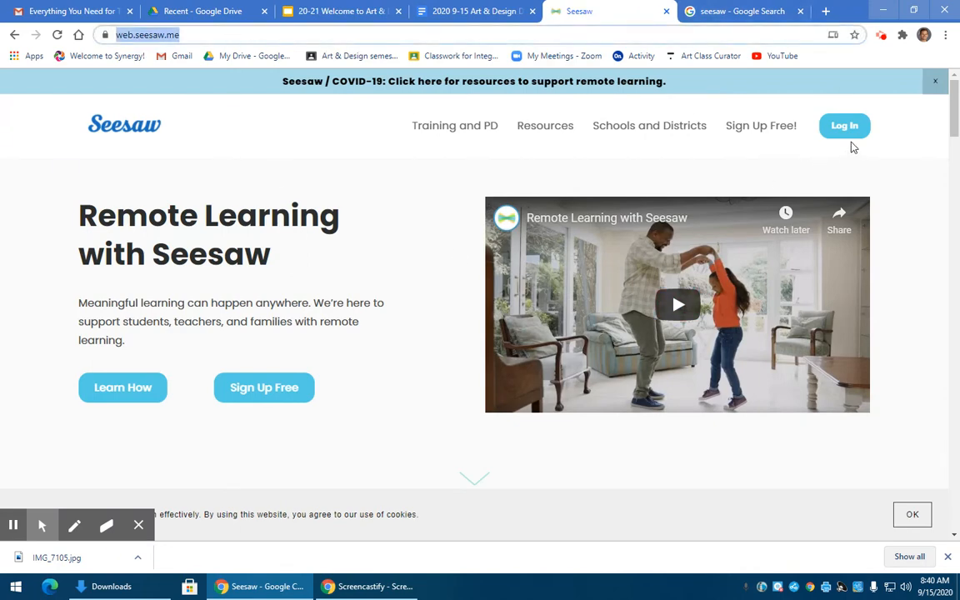
{"action": "left_click", "coordinate": [844, 125]}
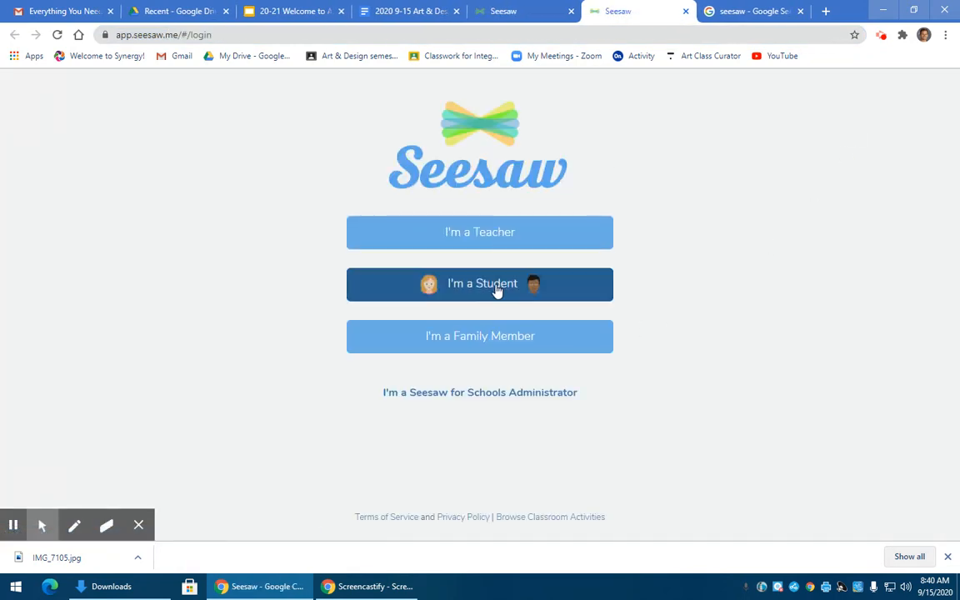
{"action": "left_click", "coordinate": [480, 283]}
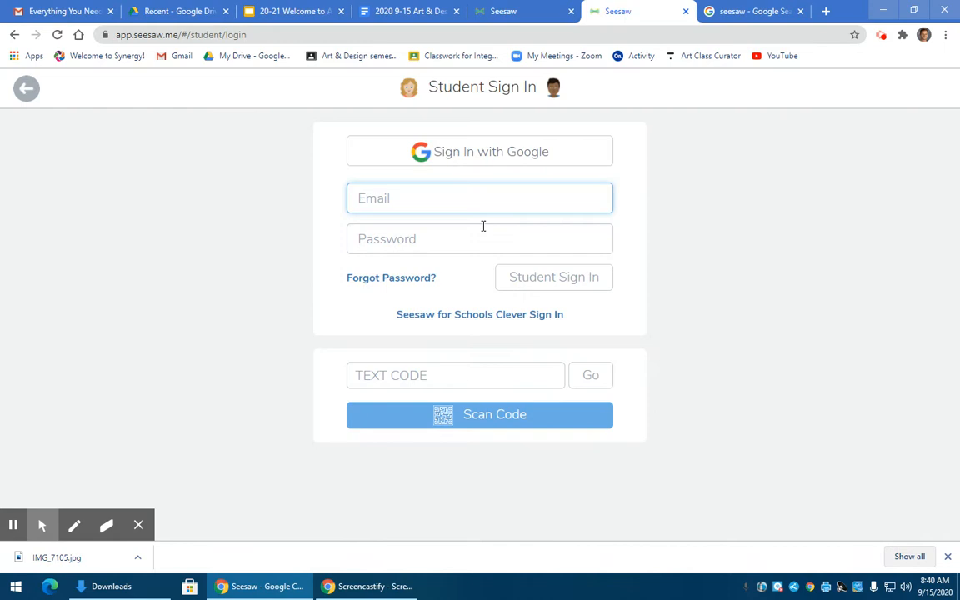
{"action": "left_click", "coordinate": [480, 151]}
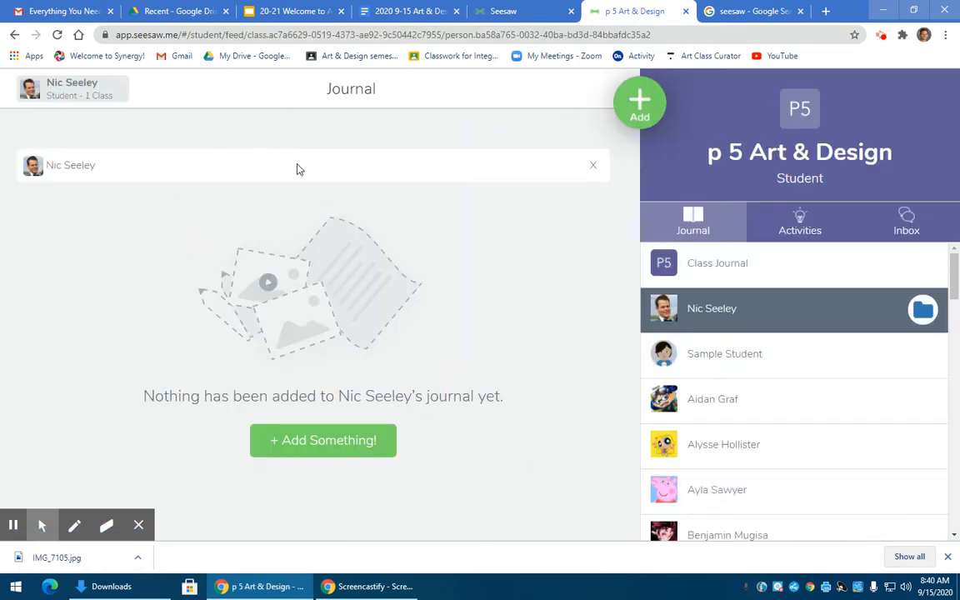
{"action": "mouse_move", "coordinate": [440, 300]}
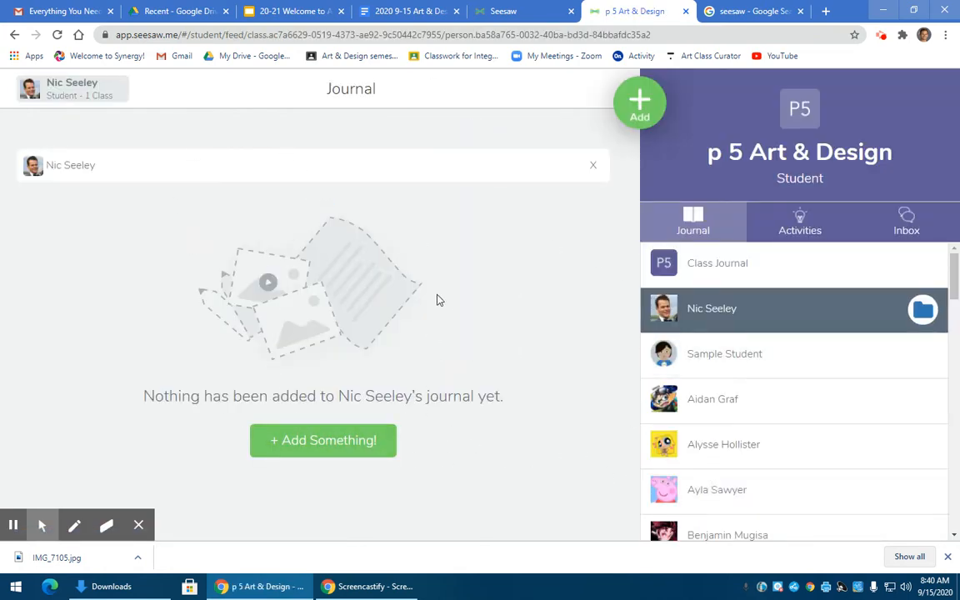
{"action": "mouse_move", "coordinate": [382, 380]}
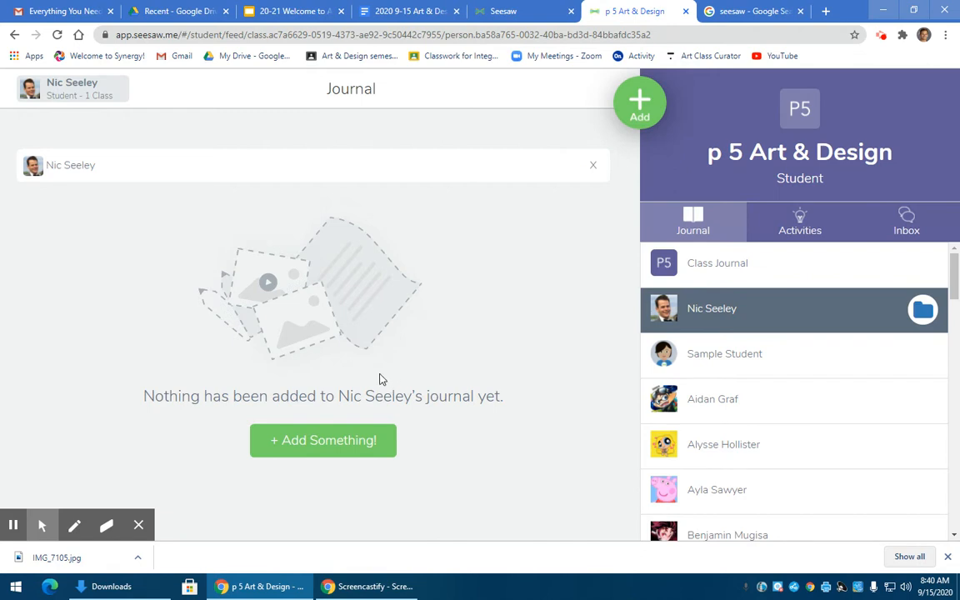
{"action": "mouse_move", "coordinate": [245, 386]}
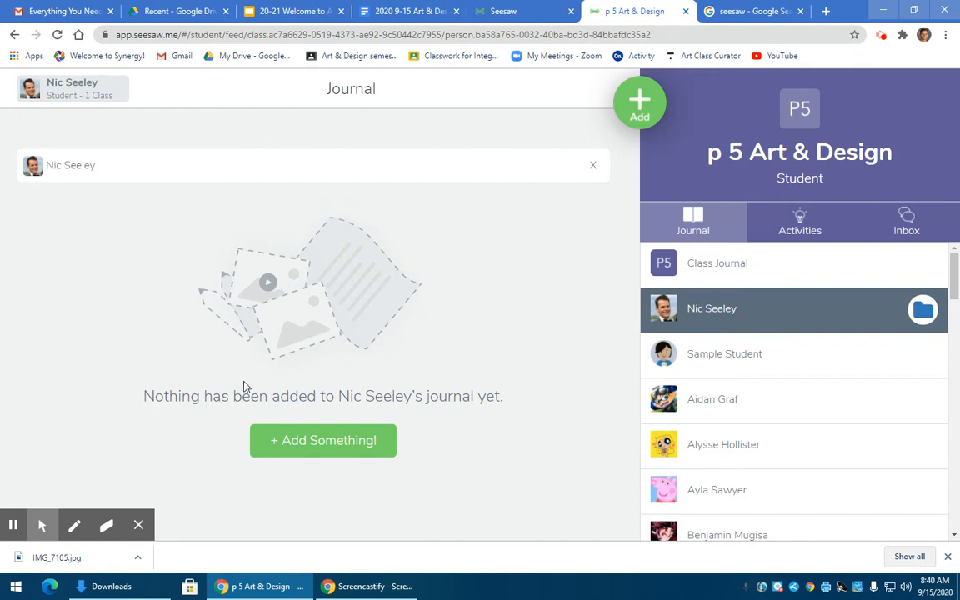
{"action": "left_click", "coordinate": [74, 89]}
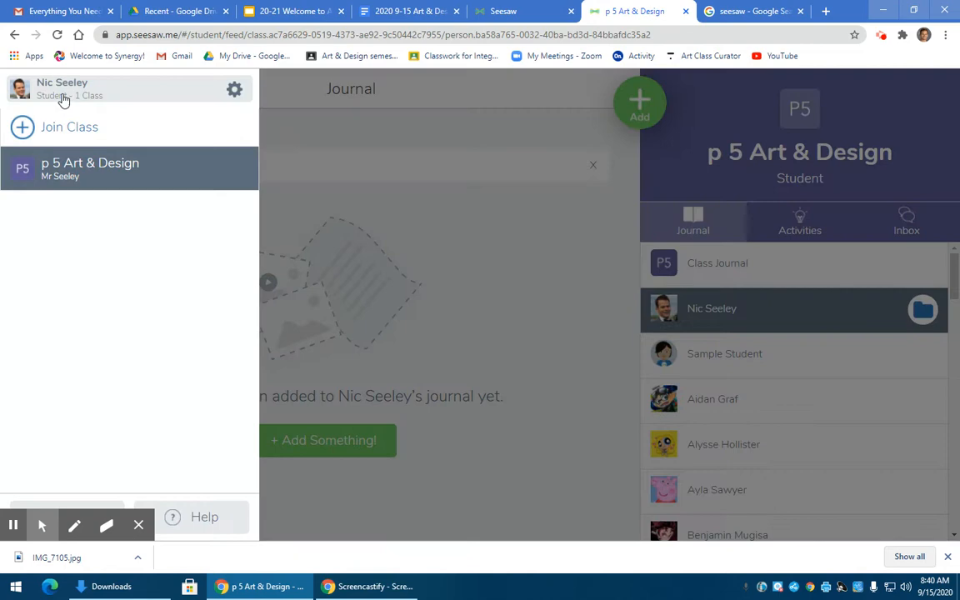
{"action": "mouse_move", "coordinate": [87, 137]}
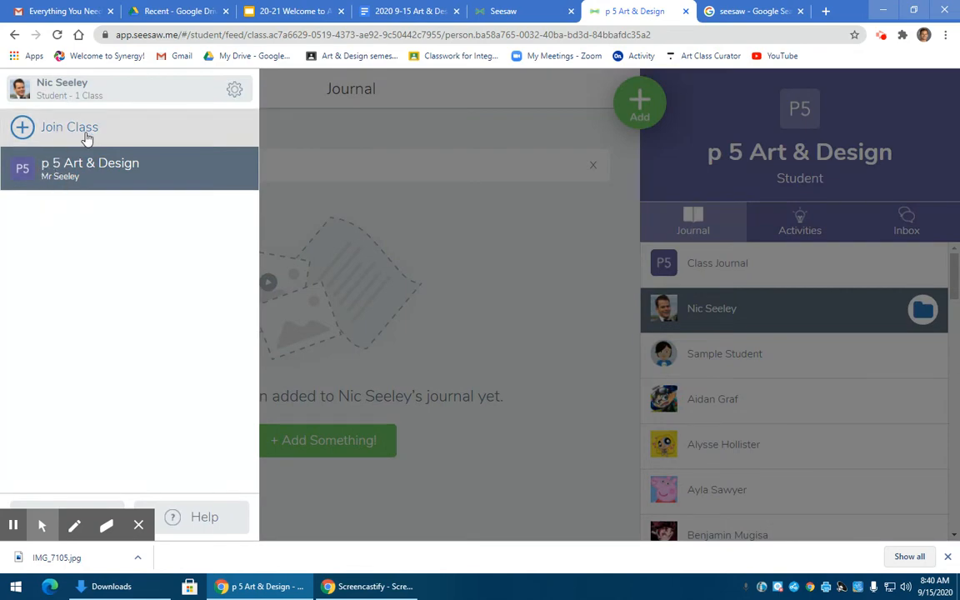
{"action": "left_click", "coordinate": [69, 127]}
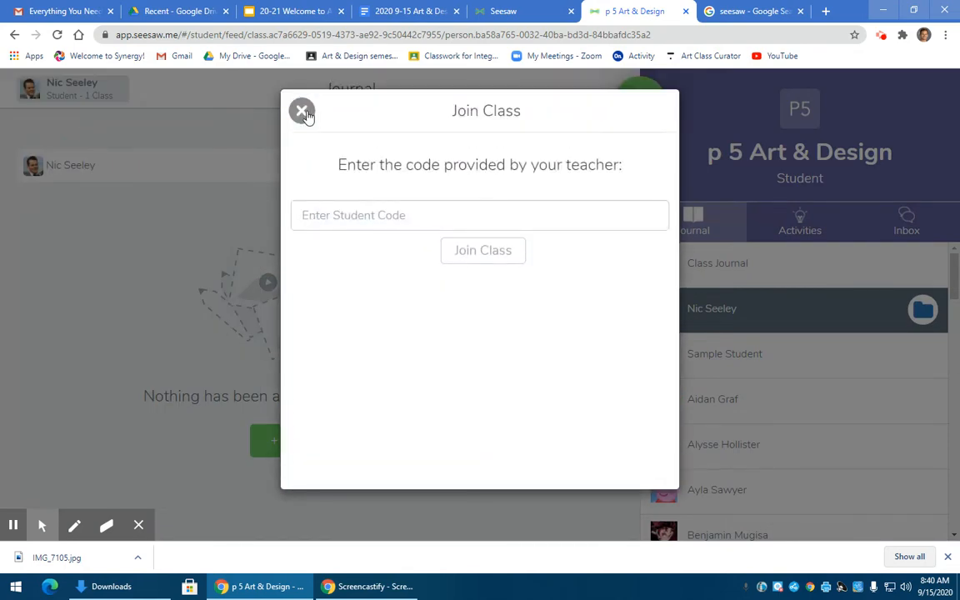
{"action": "left_click", "coordinate": [302, 111]}
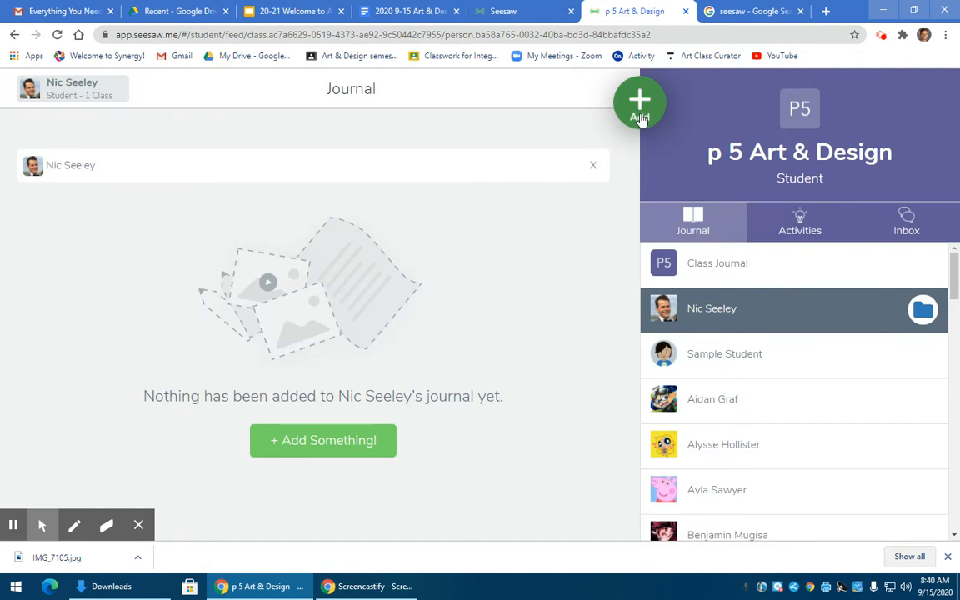
Start a new post, choose Photo, allow the camera, then back out to Post Your Work.
{"action": "left_click", "coordinate": [640, 103]}
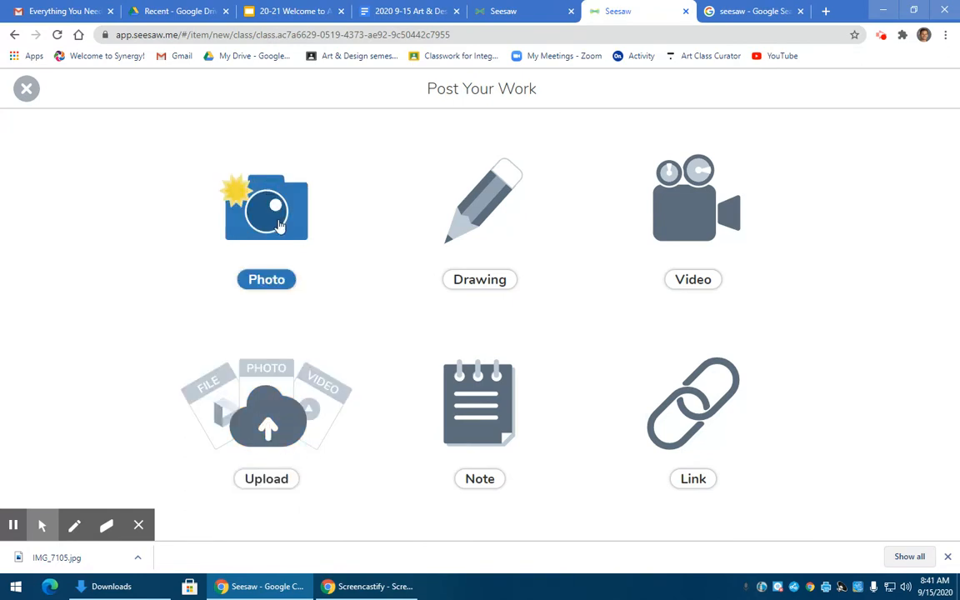
{"action": "left_click", "coordinate": [266, 206]}
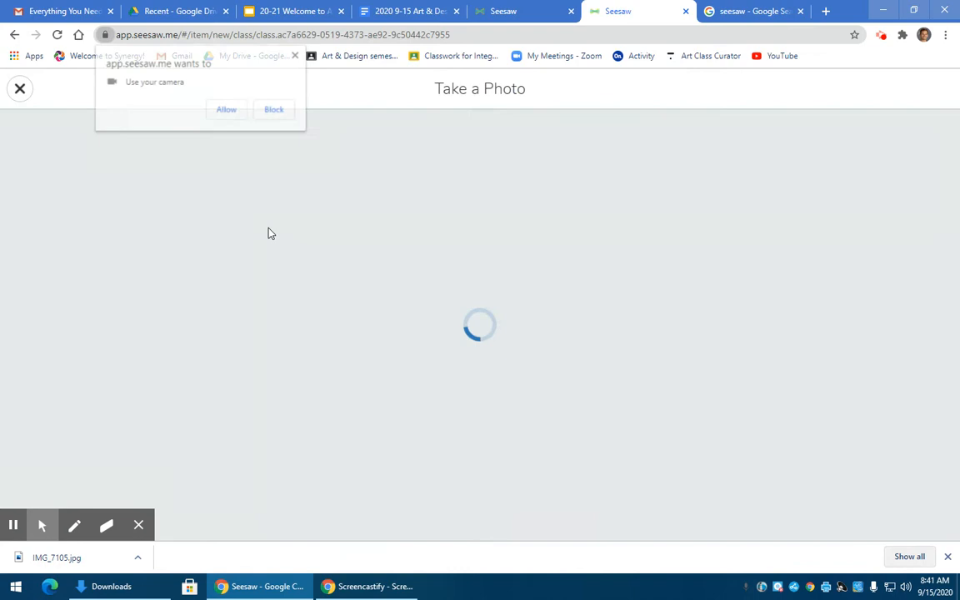
{"action": "left_click", "coordinate": [226, 109]}
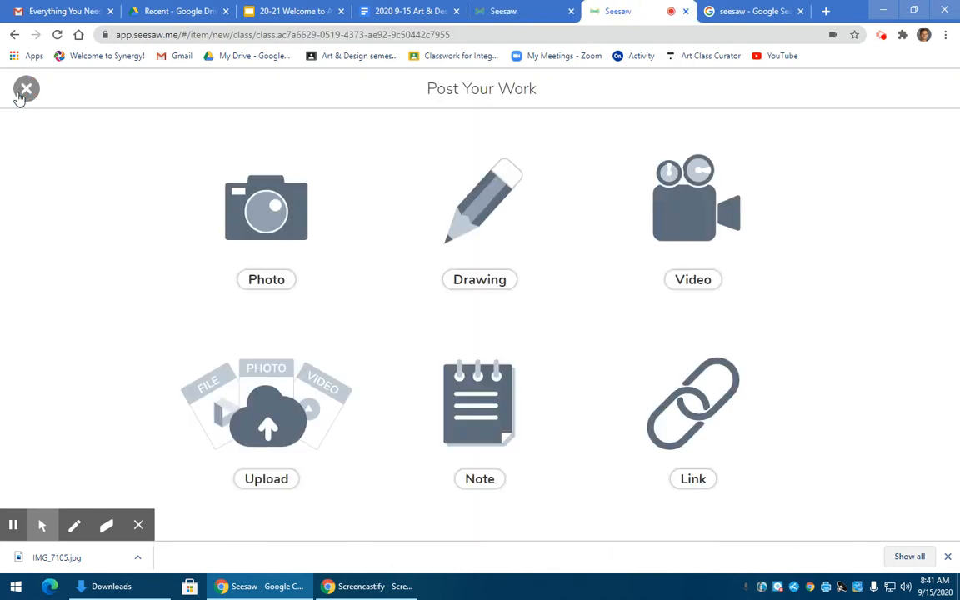
{"action": "mouse_move", "coordinate": [259, 430]}
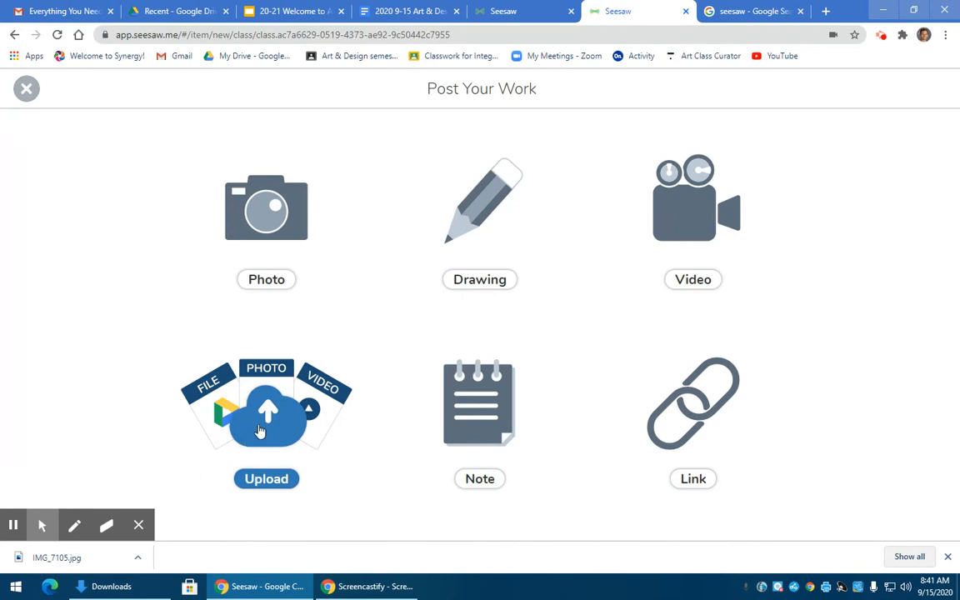
Attach IMG_7105 from Downloads, remove it, then choose Select from Google Drive.
{"action": "left_click", "coordinate": [266, 417]}
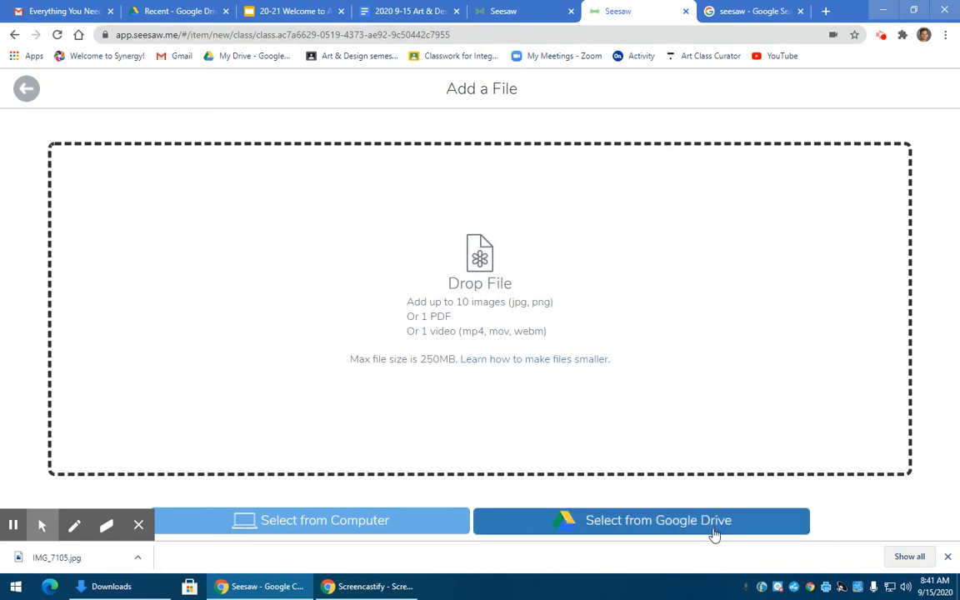
{"action": "mouse_move", "coordinate": [321, 532]}
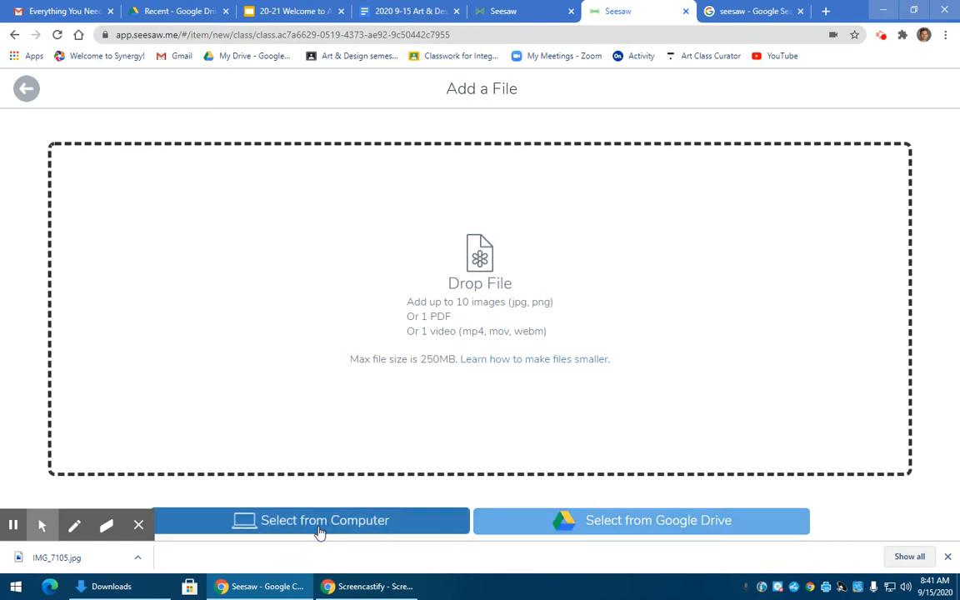
{"action": "mouse_move", "coordinate": [333, 526]}
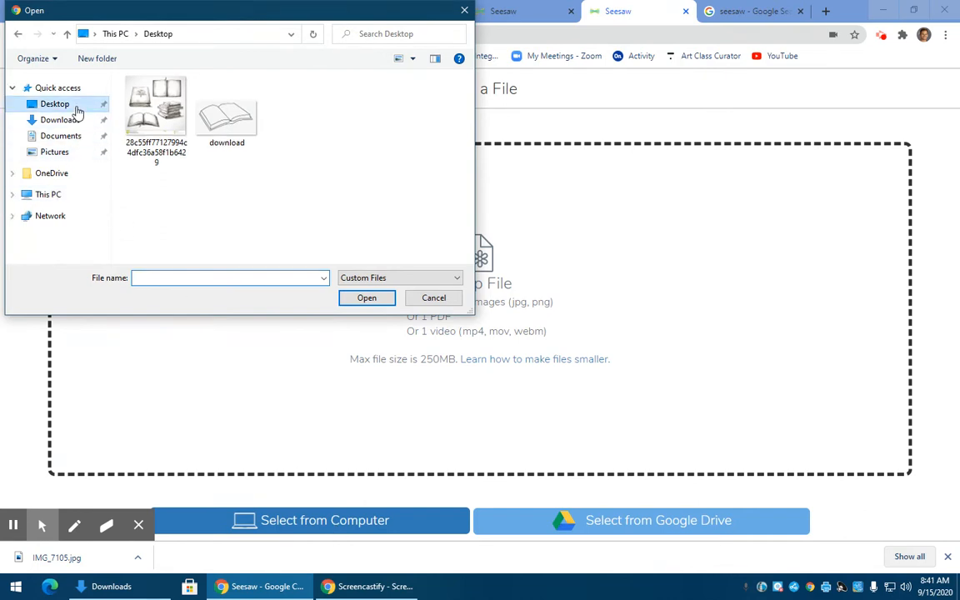
{"action": "left_click", "coordinate": [56, 120]}
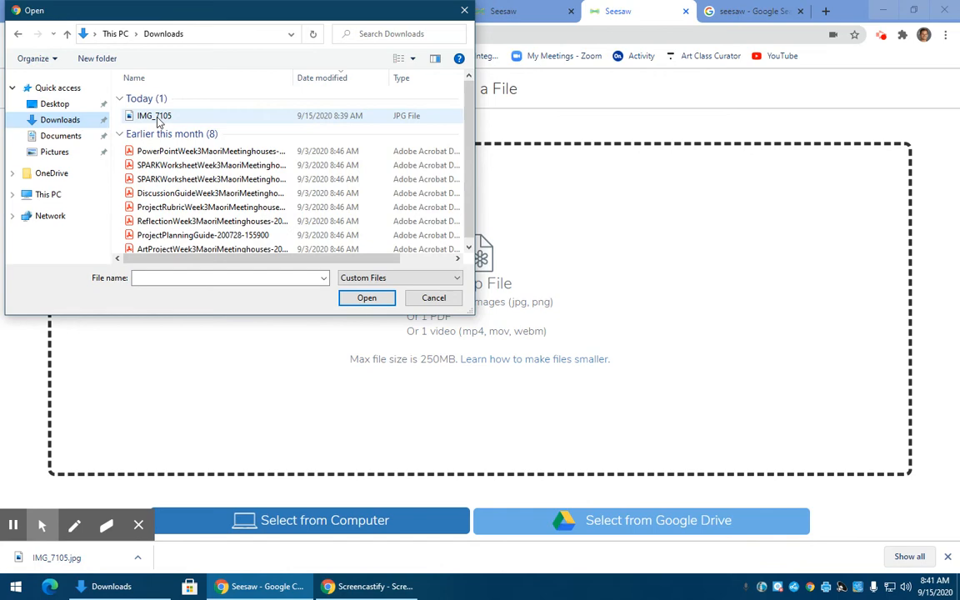
{"action": "left_click", "coordinate": [367, 297]}
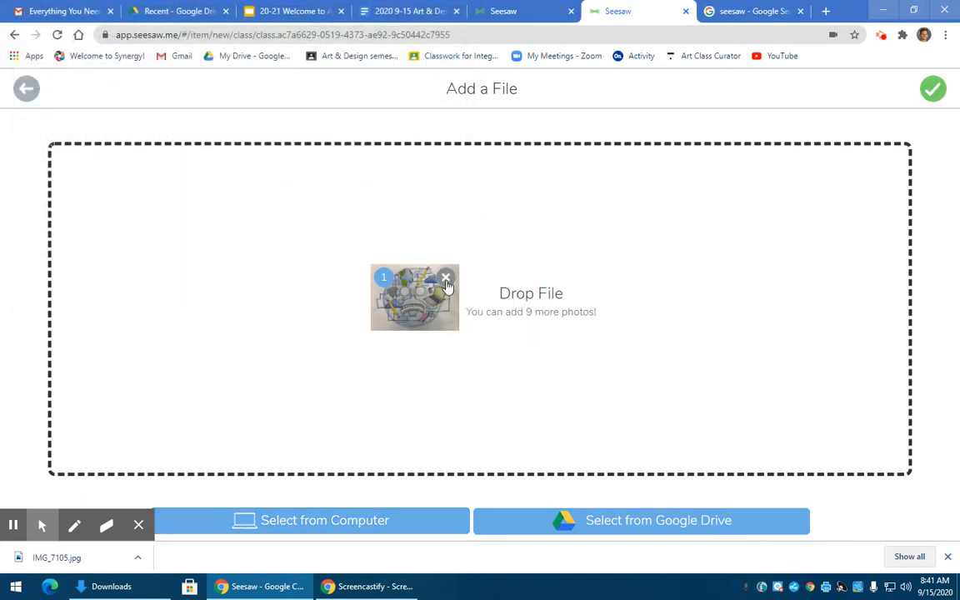
{"action": "left_click", "coordinate": [643, 521]}
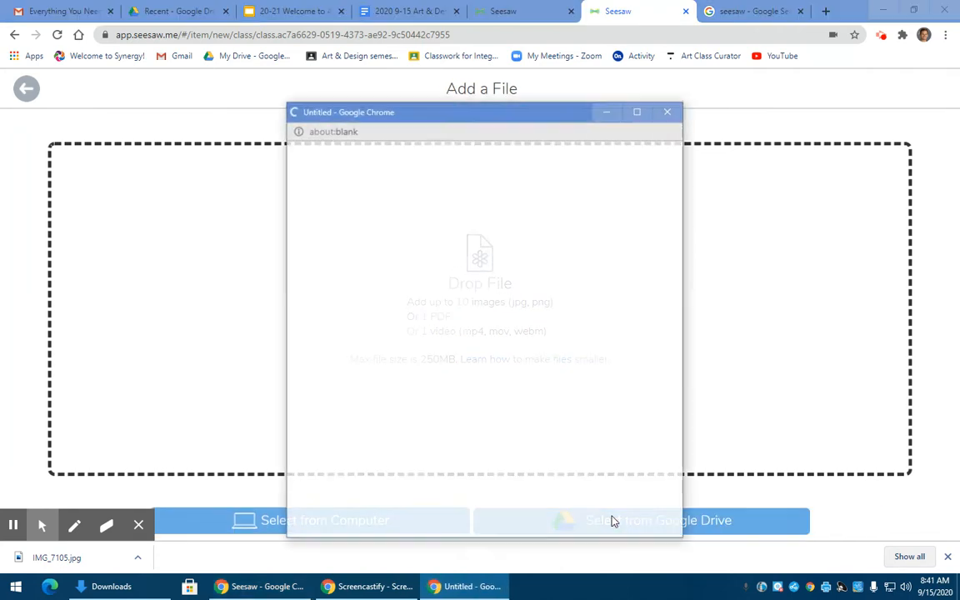
{"action": "left_click", "coordinate": [644, 520]}
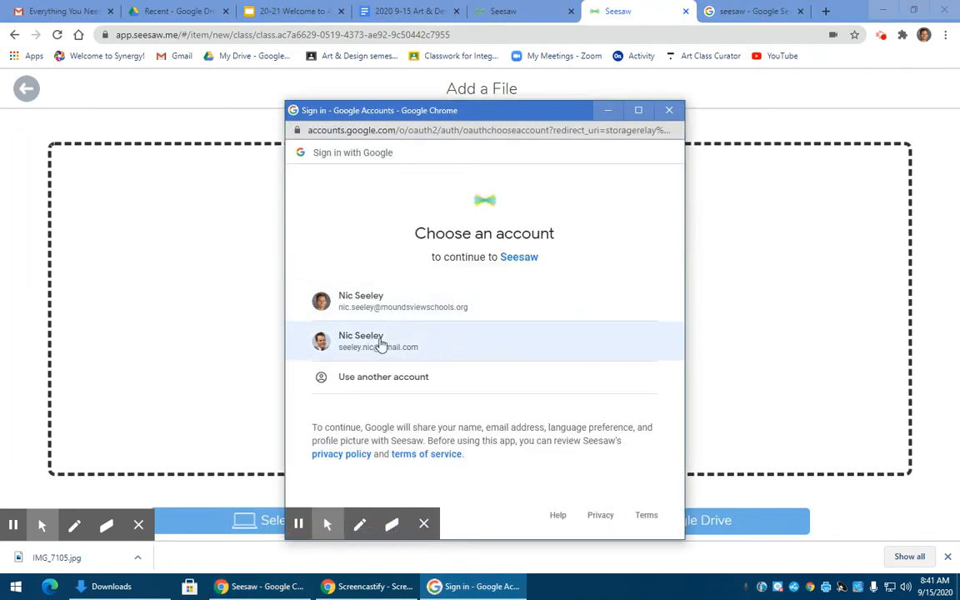
{"action": "left_click", "coordinate": [382, 341]}
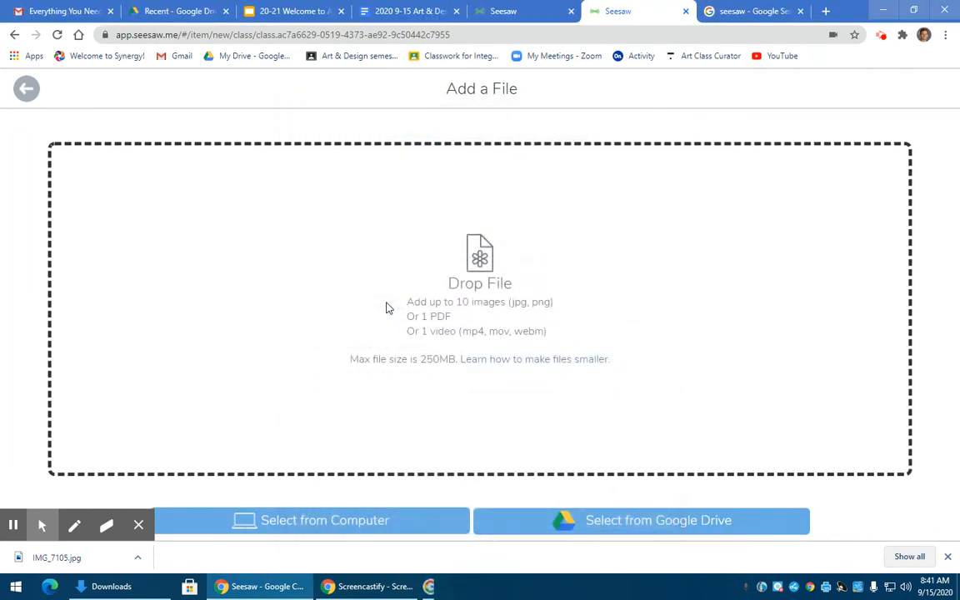
{"action": "left_click", "coordinate": [642, 521]}
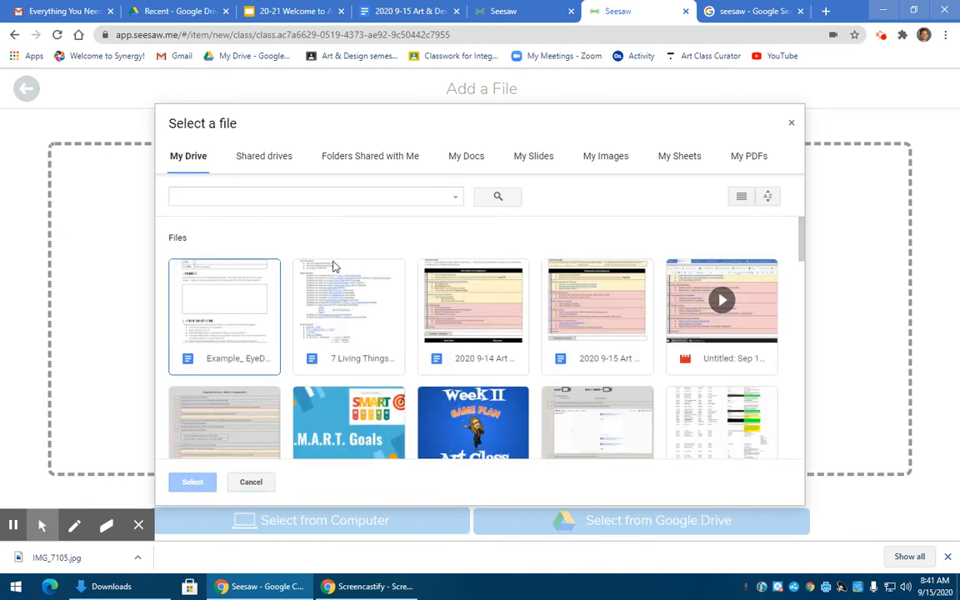
{"action": "mouse_move", "coordinate": [268, 182]}
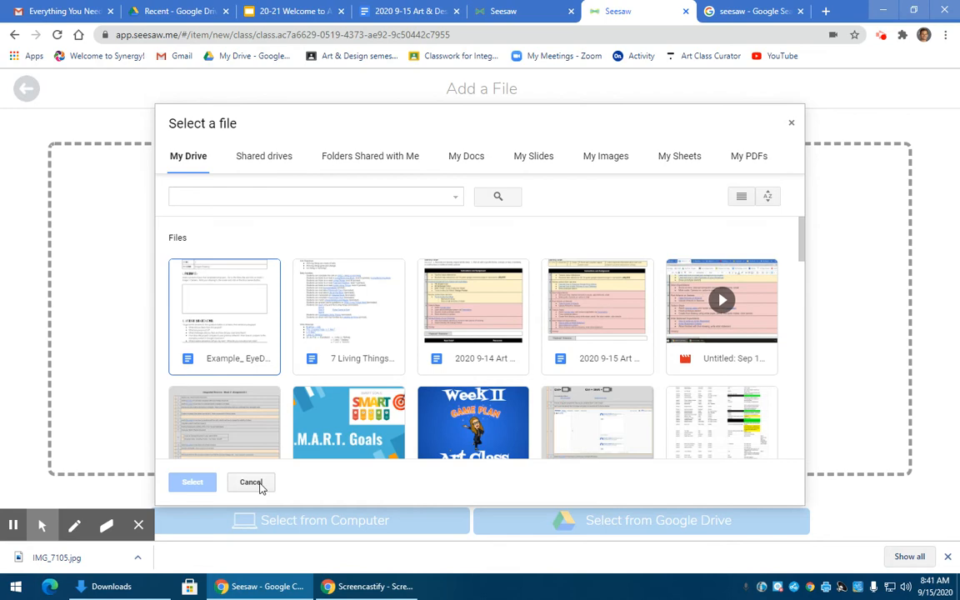
{"action": "left_click", "coordinate": [251, 483]}
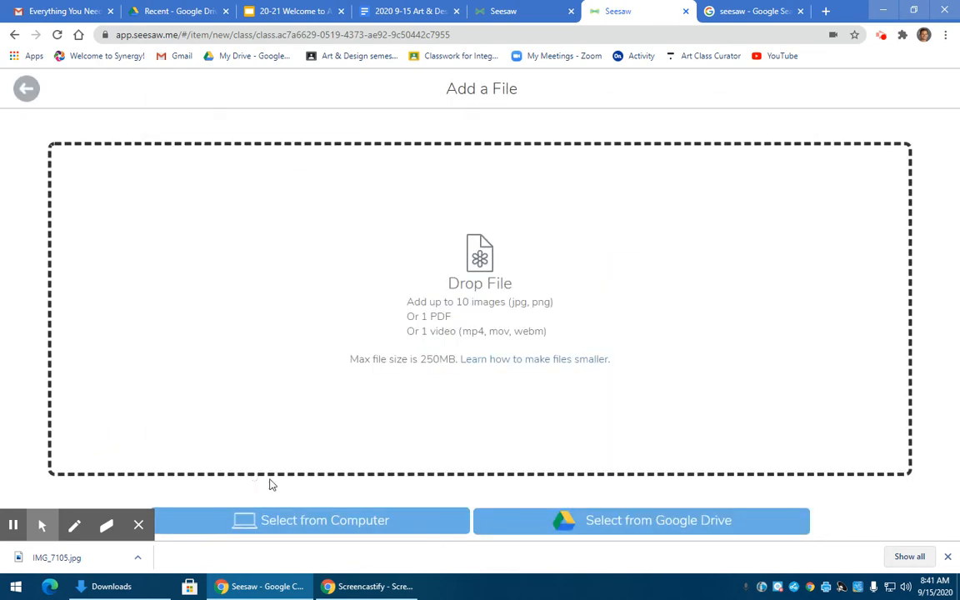
Upload IMG_7105 from the computer's Downloads and confirm it into the editor.
{"action": "left_click", "coordinate": [311, 521]}
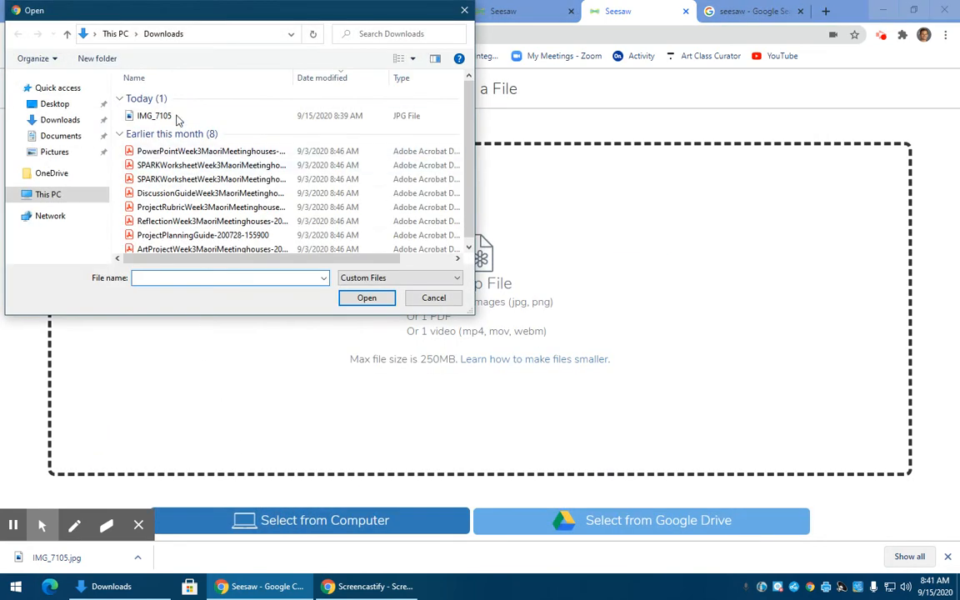
{"action": "left_click", "coordinate": [366, 297]}
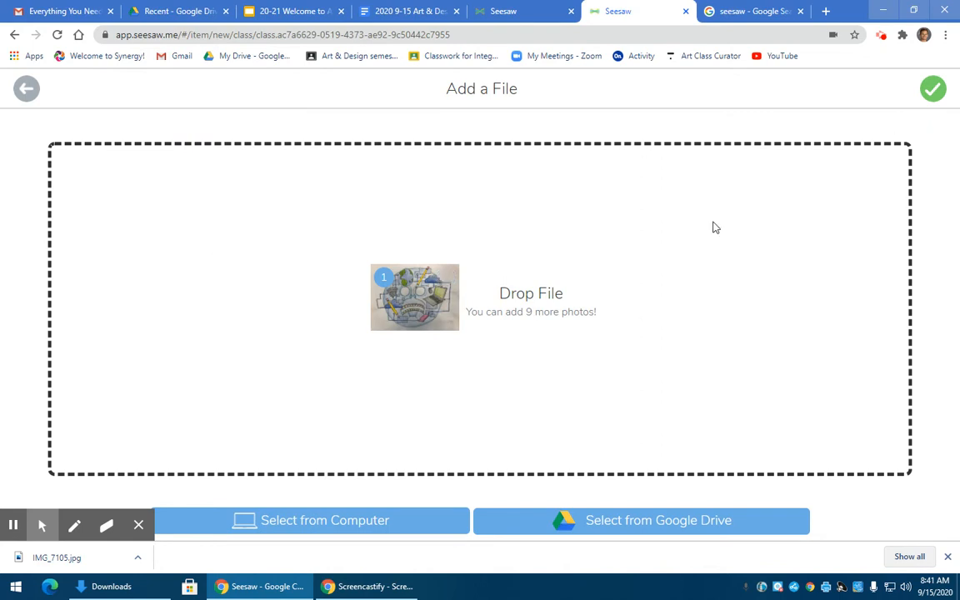
{"action": "mouse_move", "coordinate": [712, 180]}
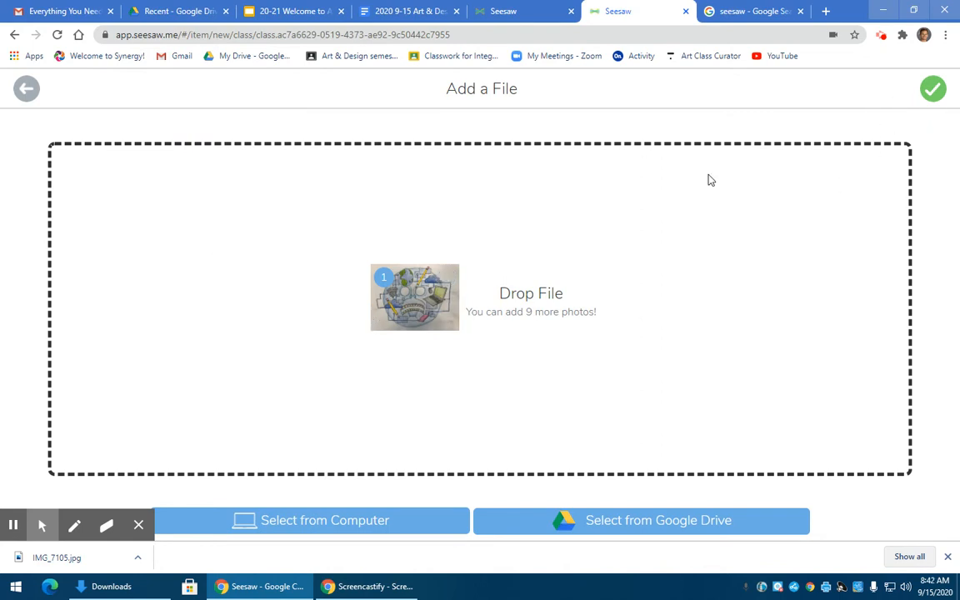
{"action": "left_click", "coordinate": [414, 298]}
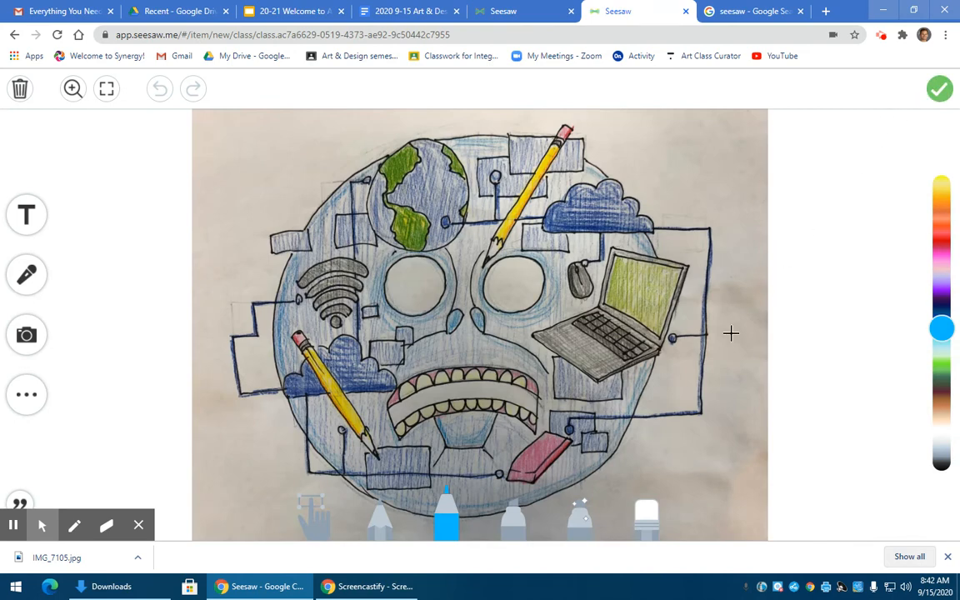
{"action": "mouse_move", "coordinate": [37, 225]}
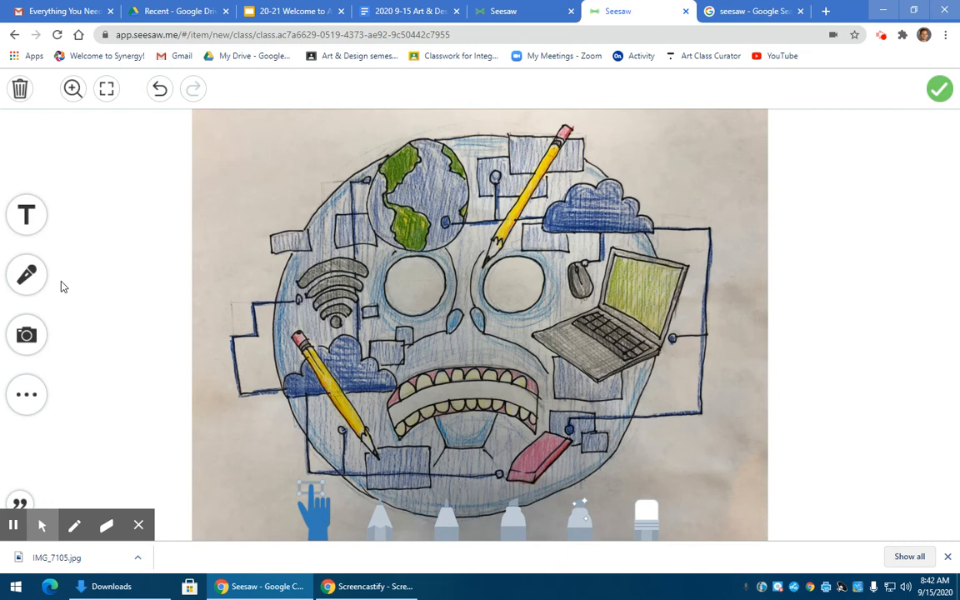
{"action": "mouse_move", "coordinate": [27, 341]}
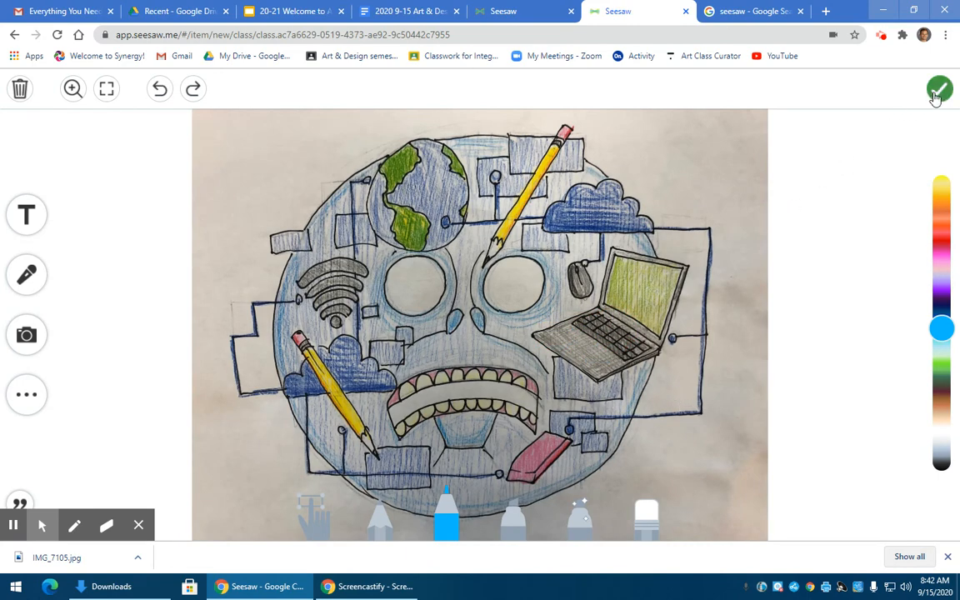
Post the IMG_7105 artwork and scroll the journal to review it pending approval.
{"action": "left_click", "coordinate": [941, 85]}
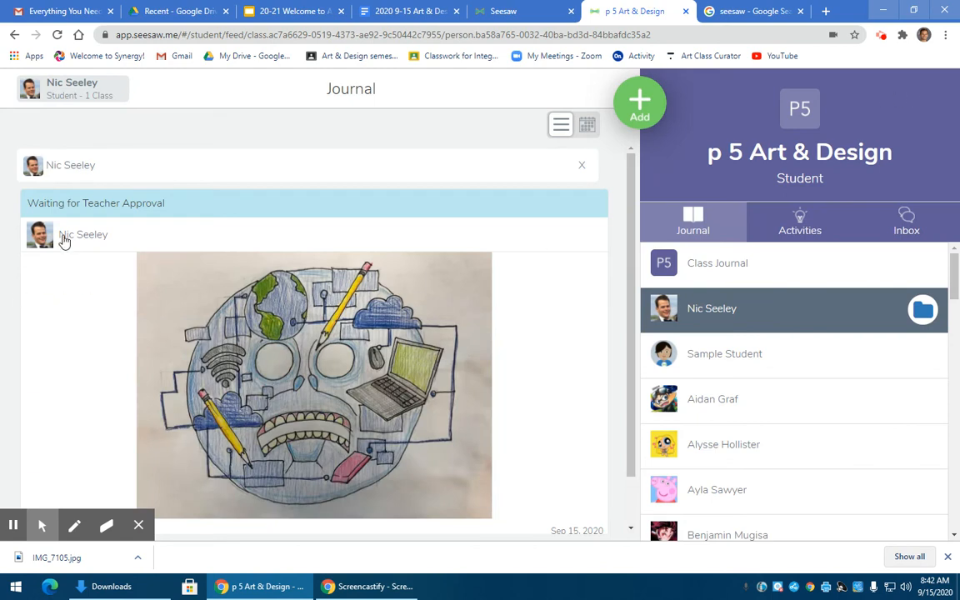
{"action": "scroll", "scroll_direction": "down", "scroll_amount": 3}
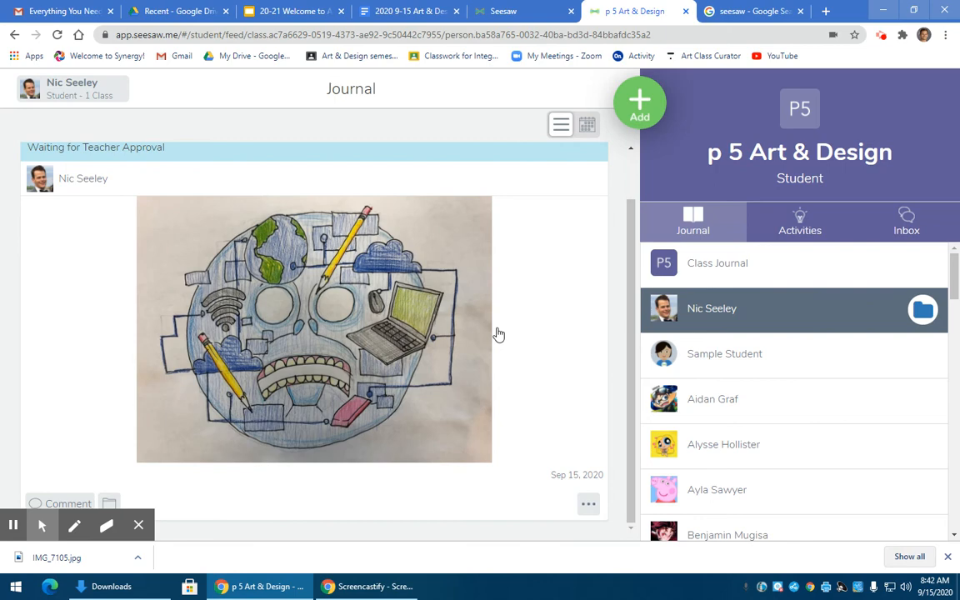
{"action": "mouse_move", "coordinate": [558, 393]}
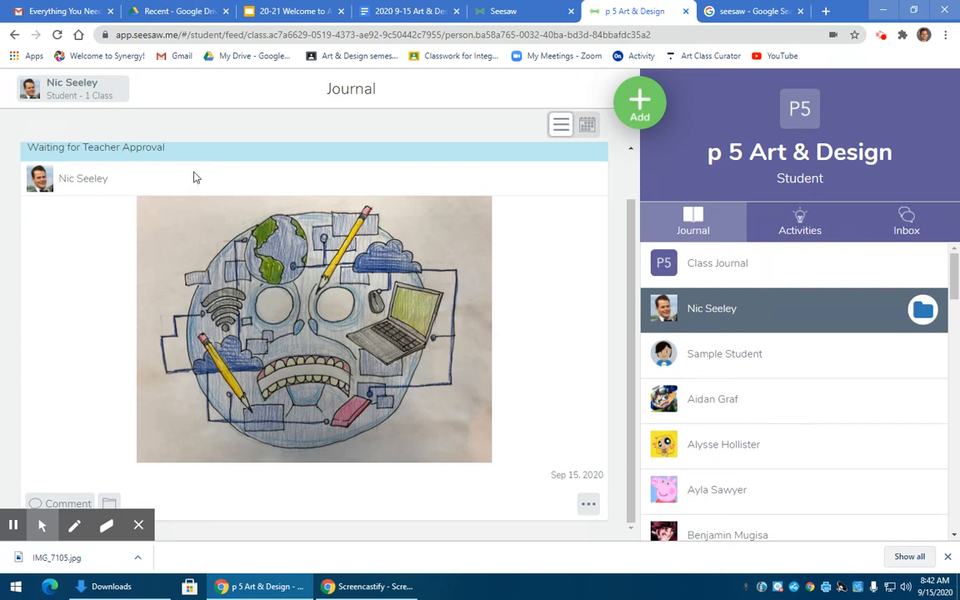
{"action": "mouse_move", "coordinate": [439, 400]}
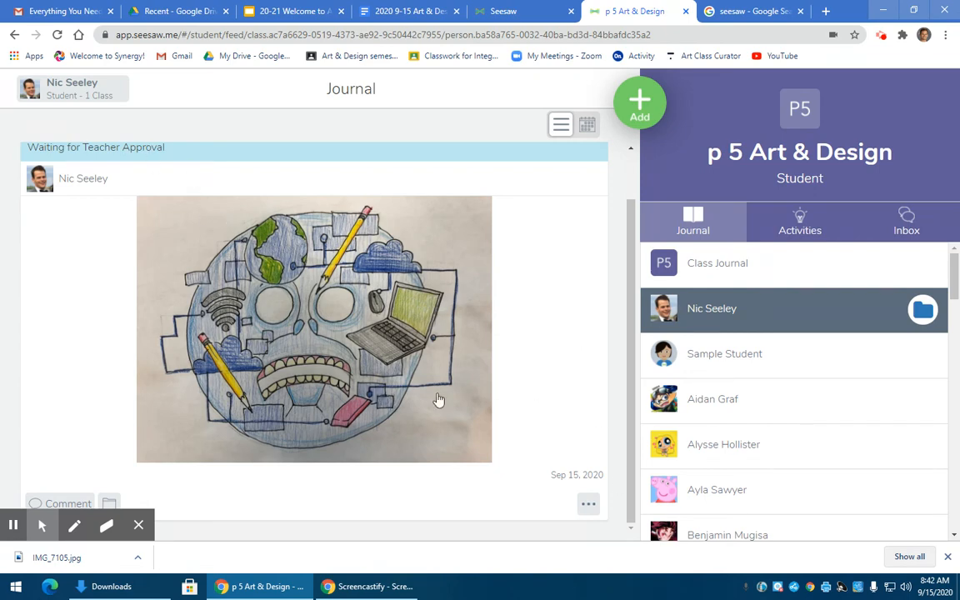
{"action": "scroll", "scroll_direction": "down", "scroll_amount": 3}
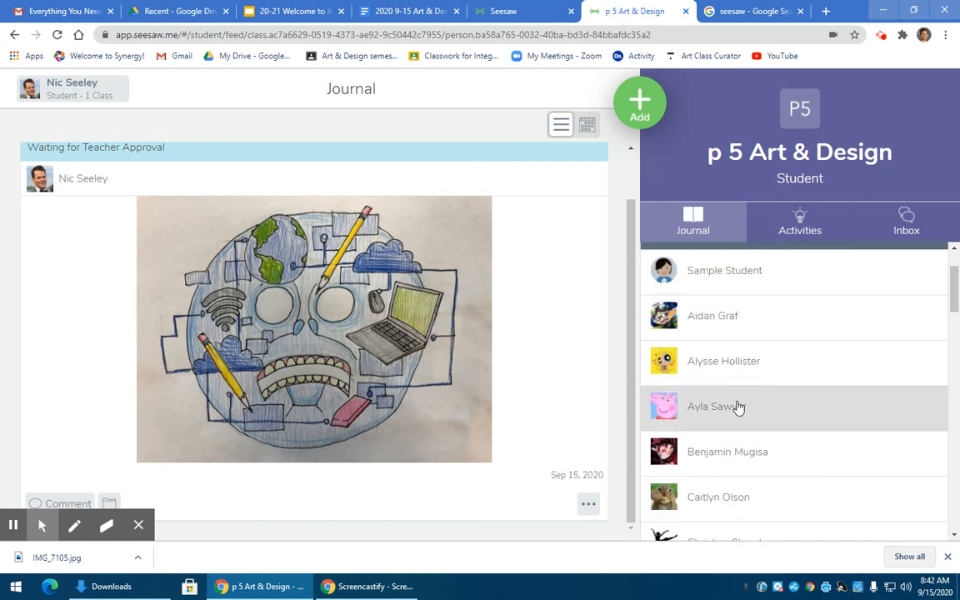
{"action": "scroll", "scroll_direction": "down", "scroll_amount": 3}
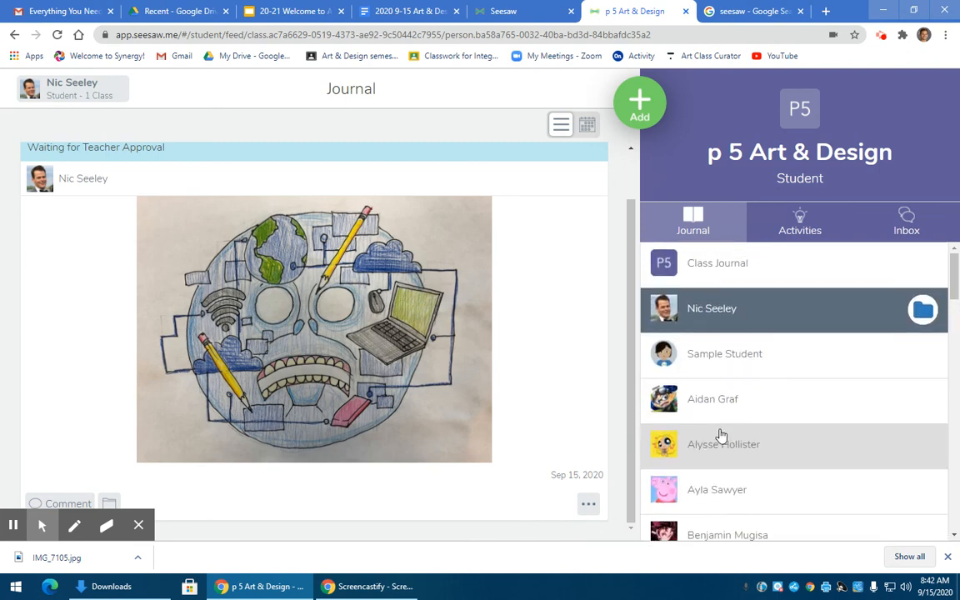
{"action": "mouse_move", "coordinate": [605, 369]}
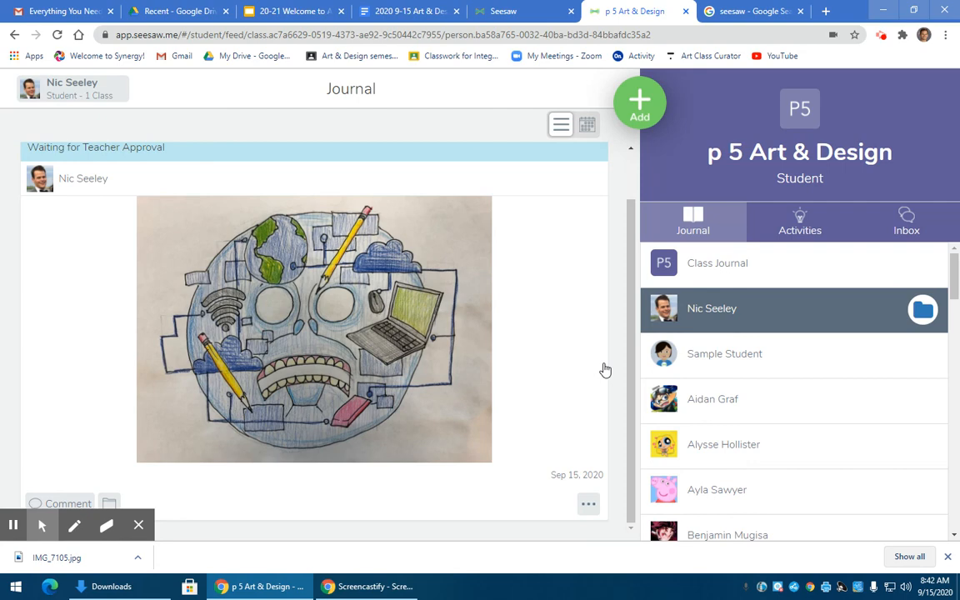
{"action": "mouse_move", "coordinate": [882, 112]}
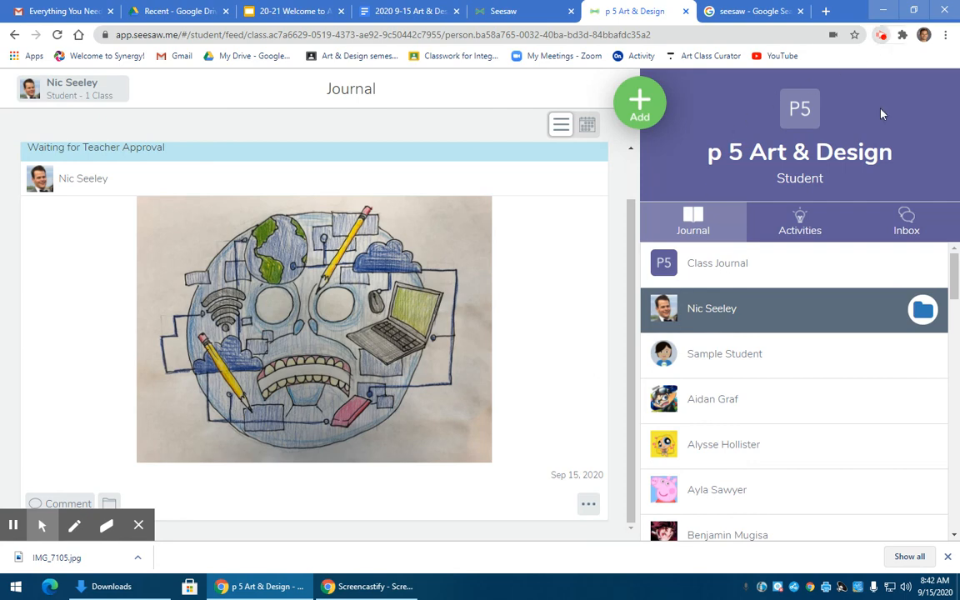